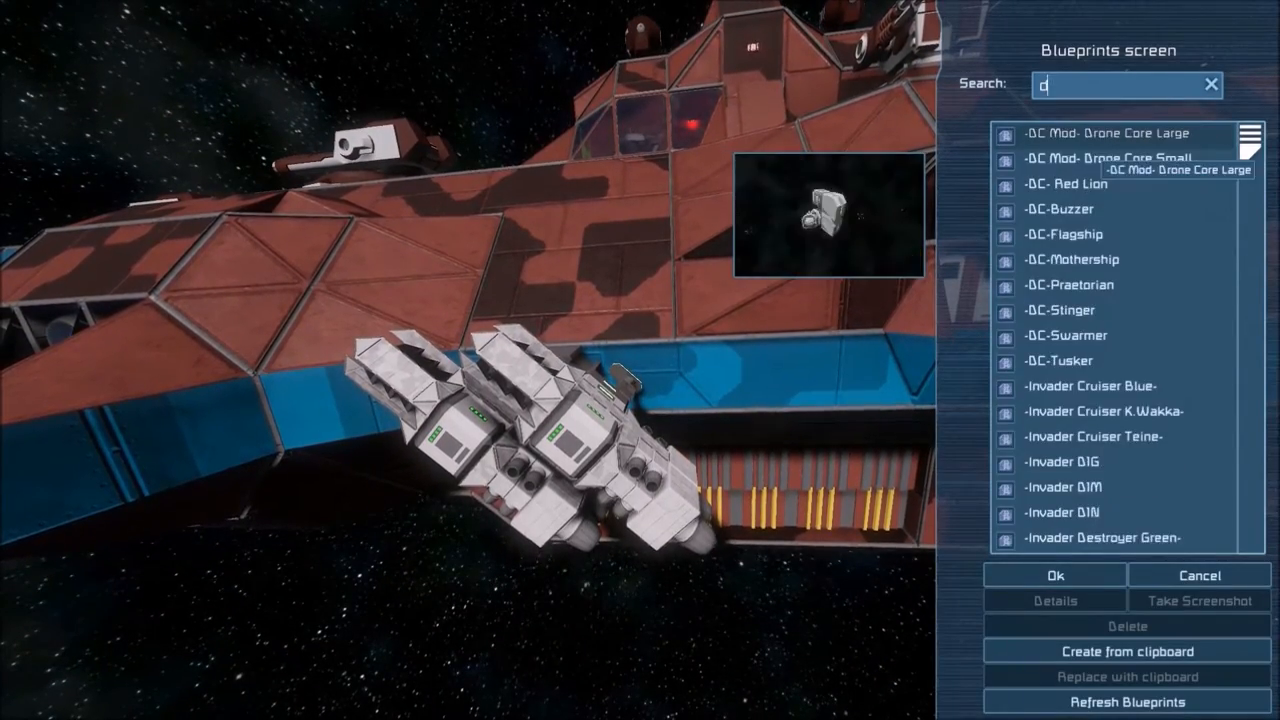
Search the blueprint list for drone designs, then return inside the ship.
type("ual")
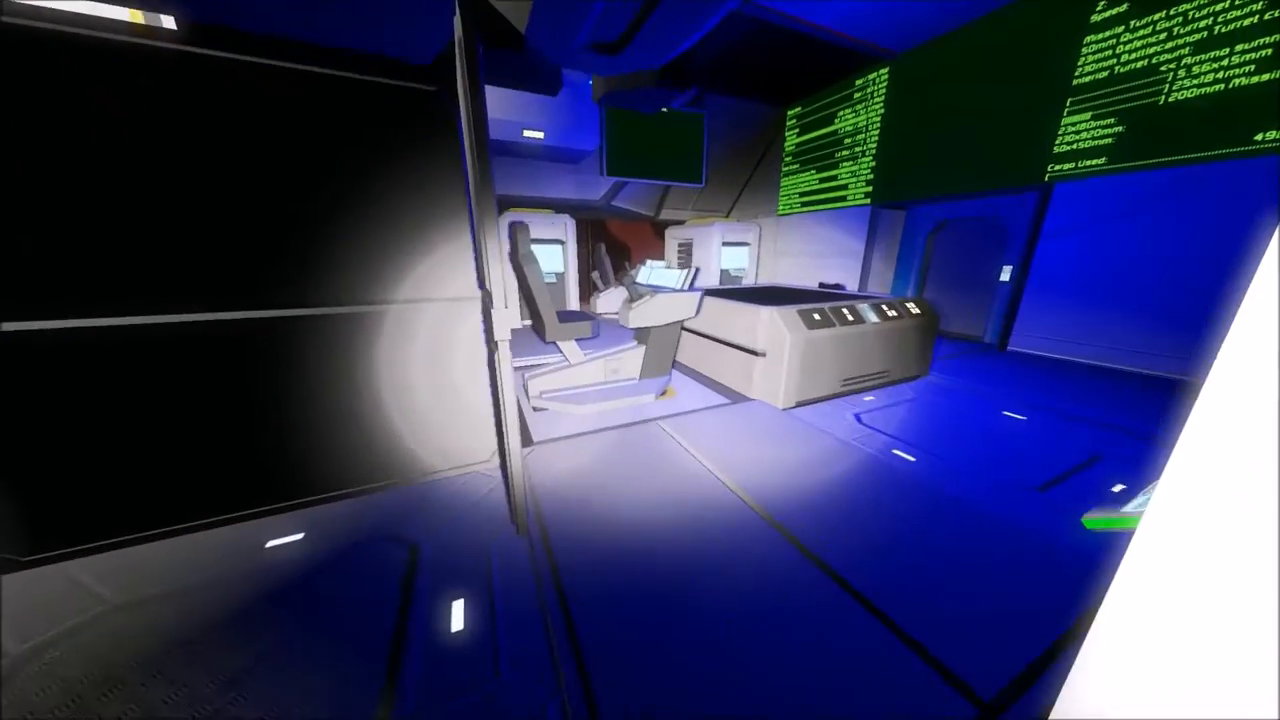
mouse_move(640, 360)
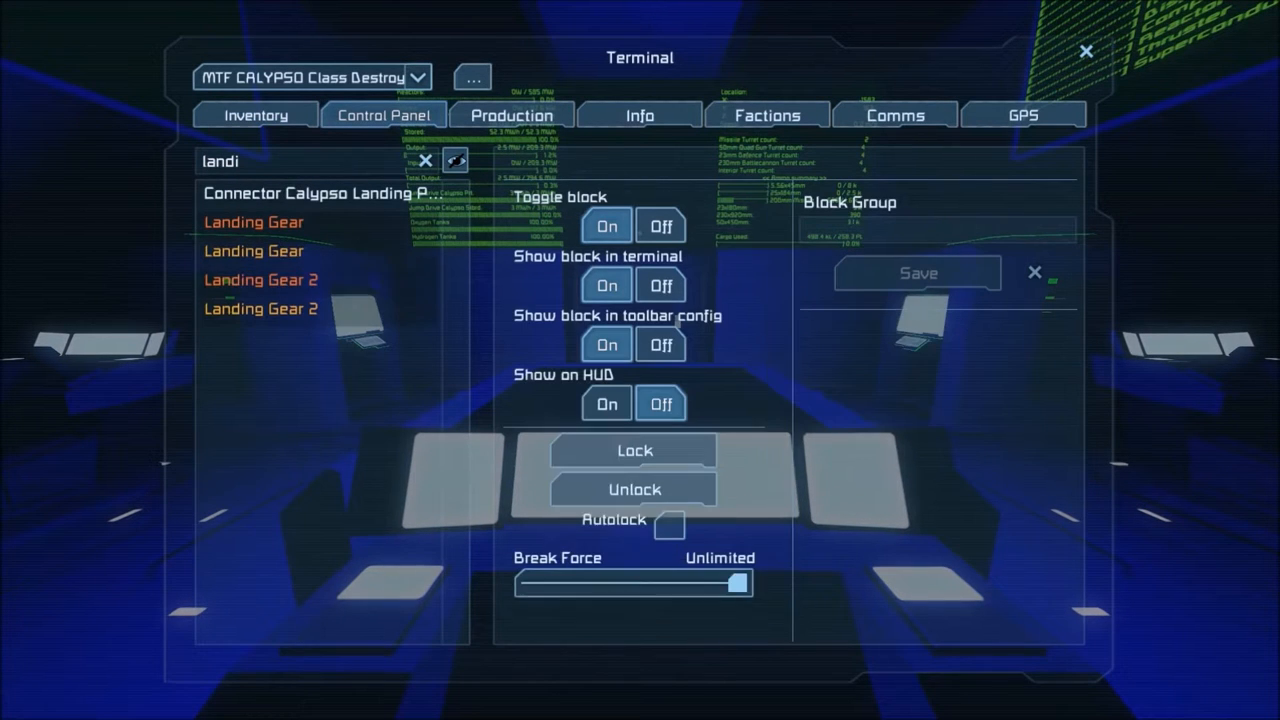
Enable Autolock on the ship's Landing Gear holding the missile pylons.
left_click(668, 524)
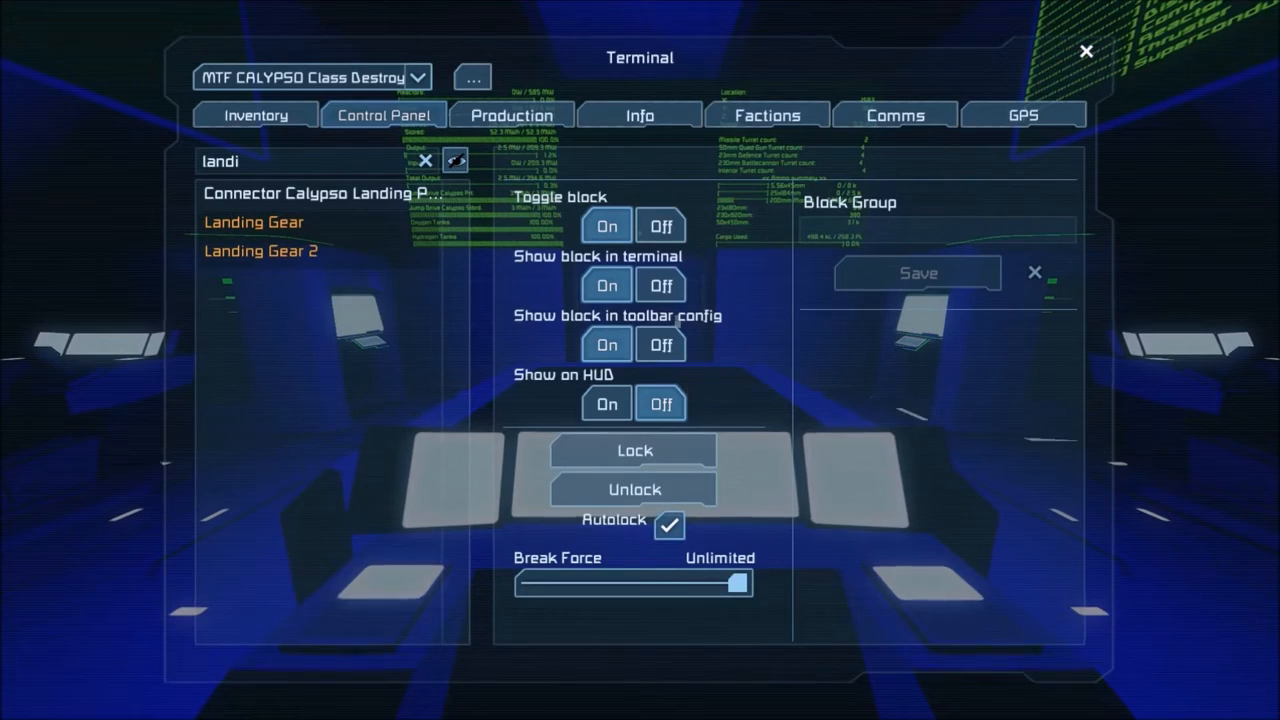
left_click(1086, 52)
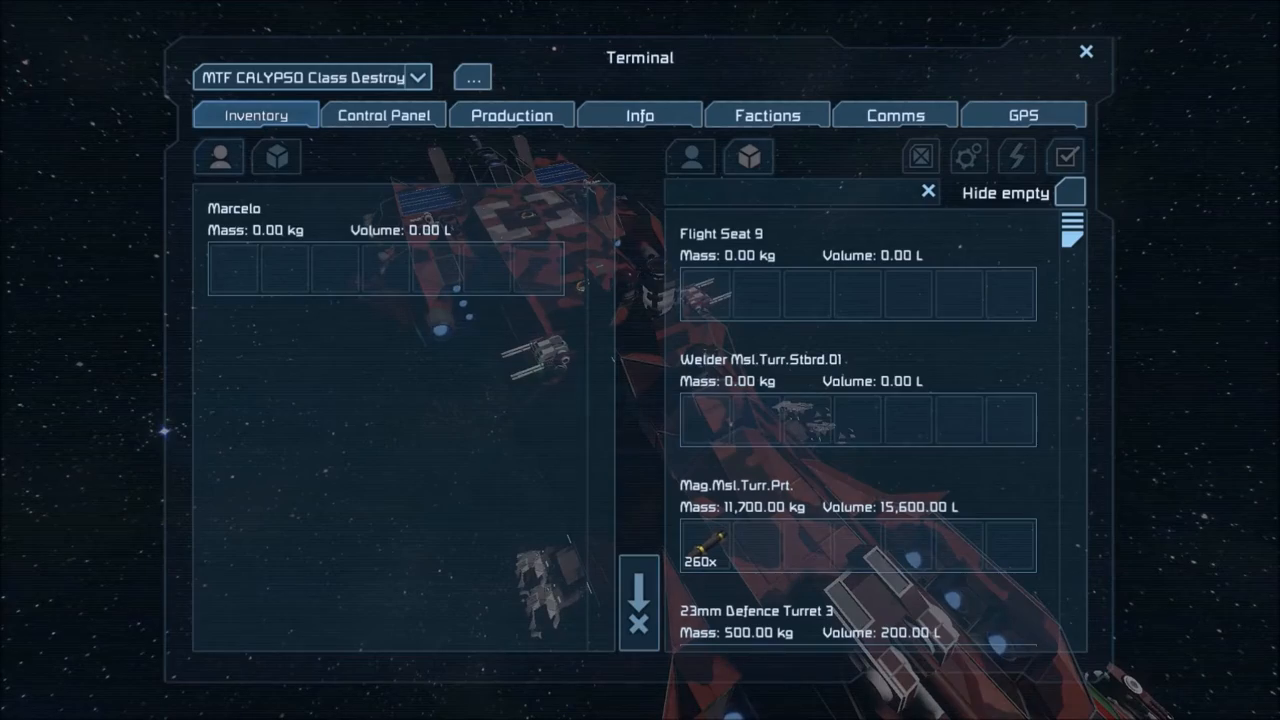
Show the ship's Control Panel block list and filter it for 'landi'.
left_click(1086, 52)
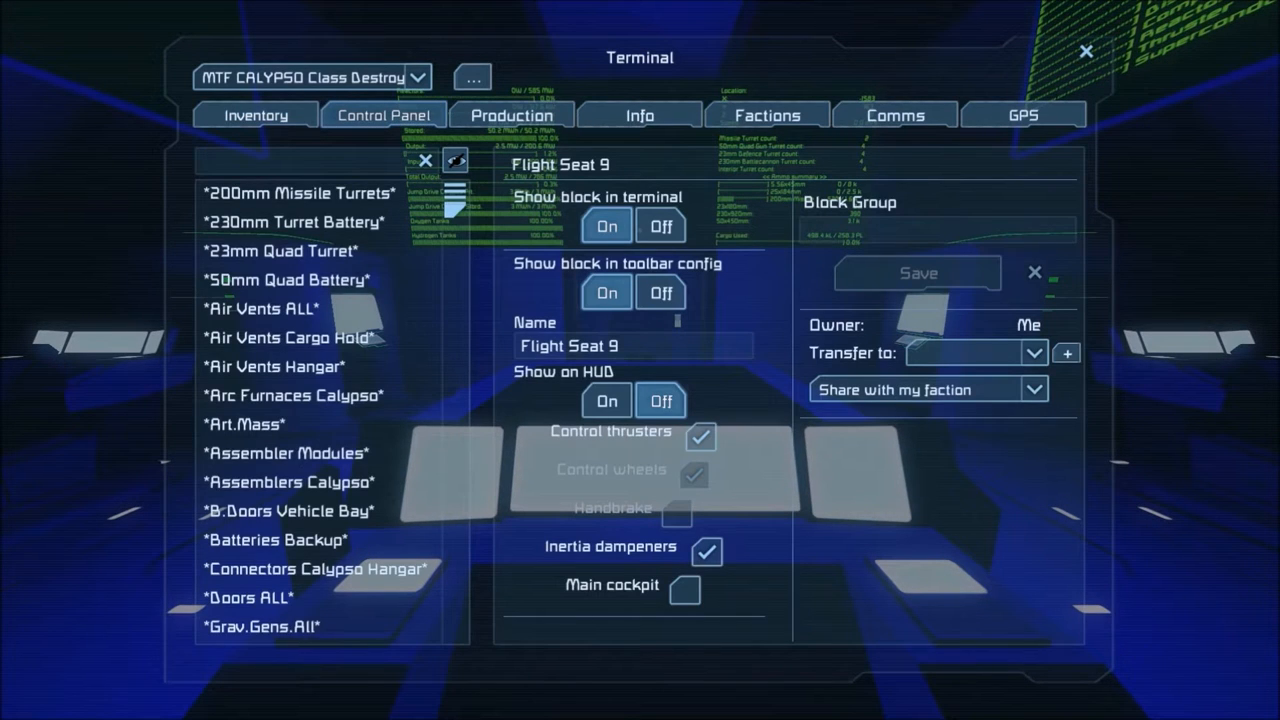
type("landi")
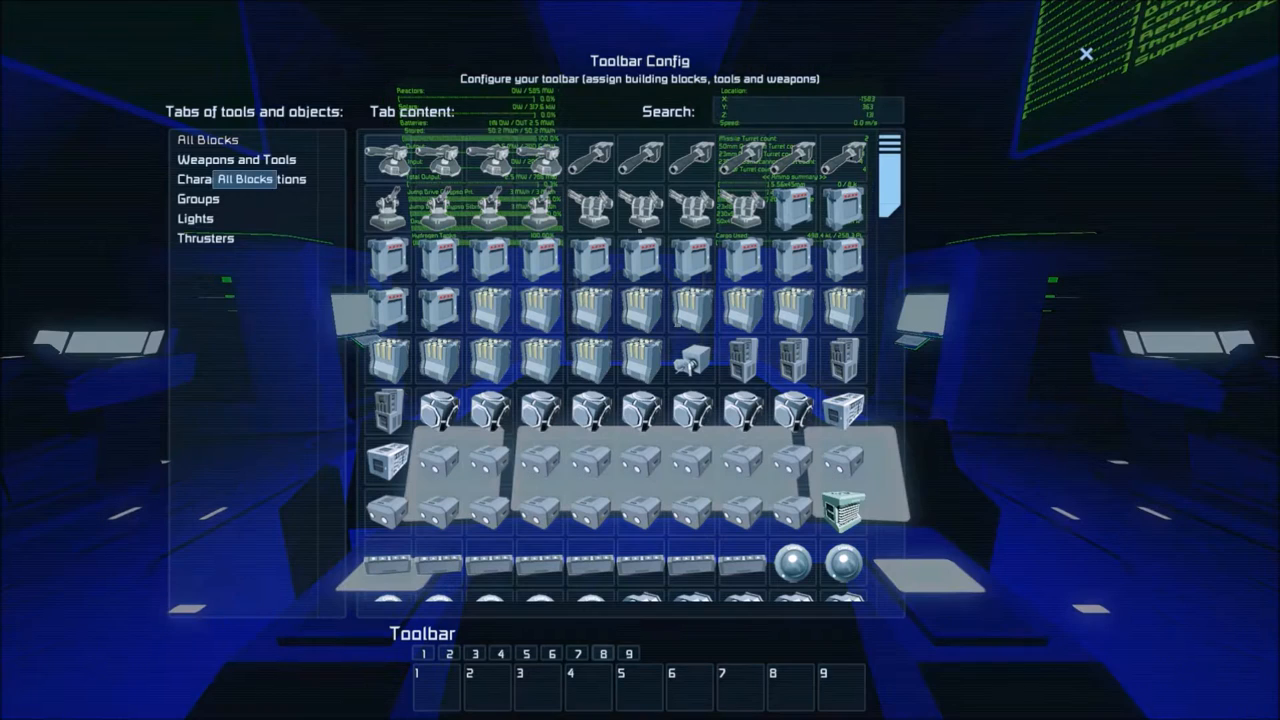
Search the Toolbar Config for 'time' to find the timer blocks.
type("time")
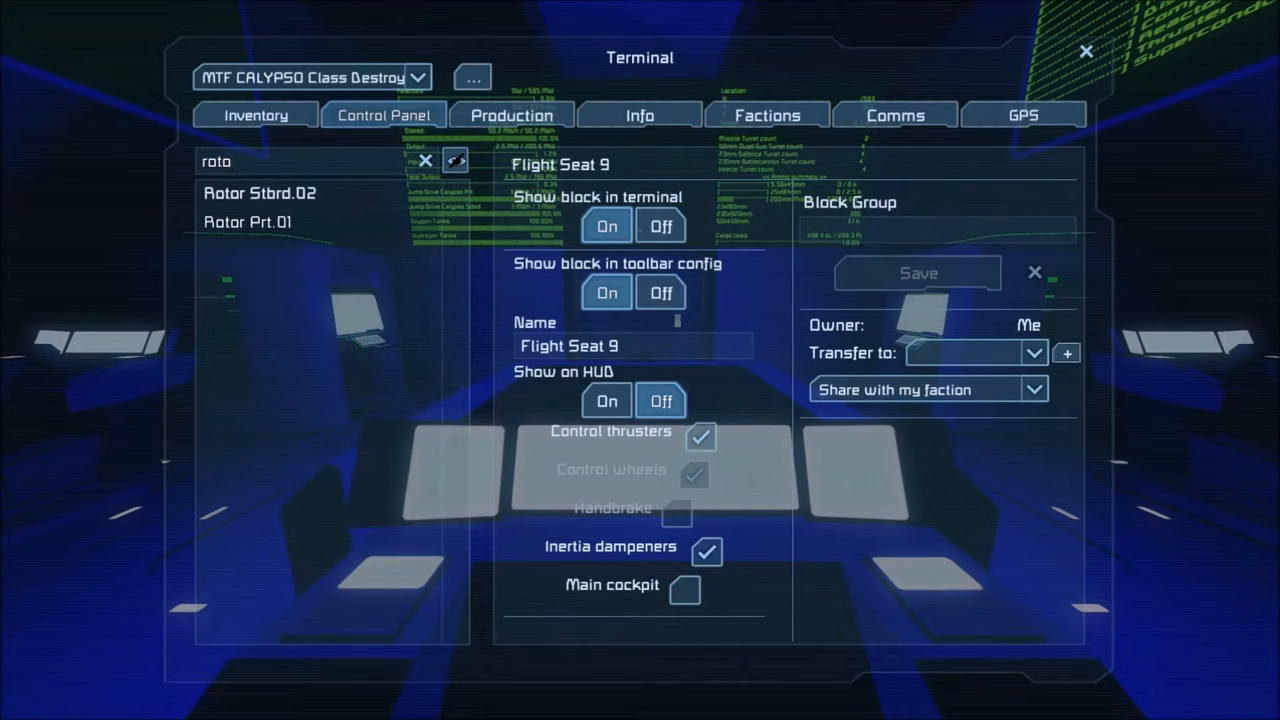
Review Rotor Stbrd.02 and Rotor Prt.01 and adjust a rotor's Attach/Detach setting.
left_click(246, 220)
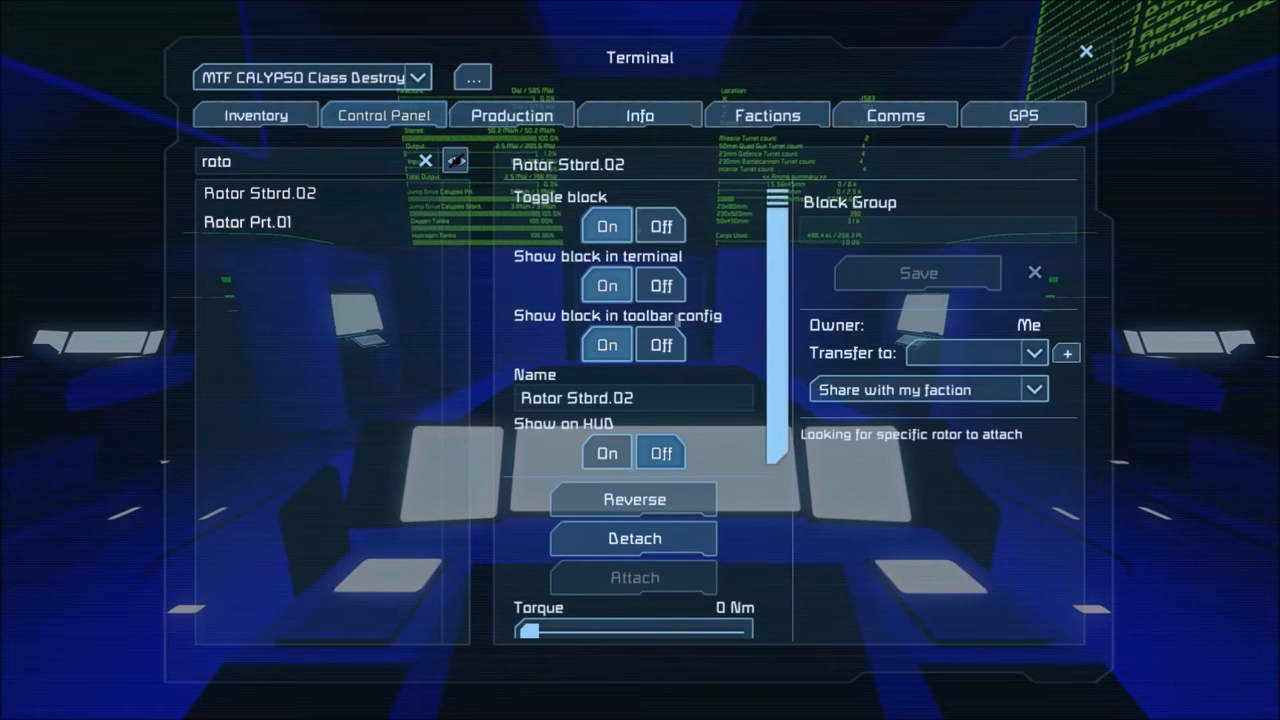
left_click(246, 220)
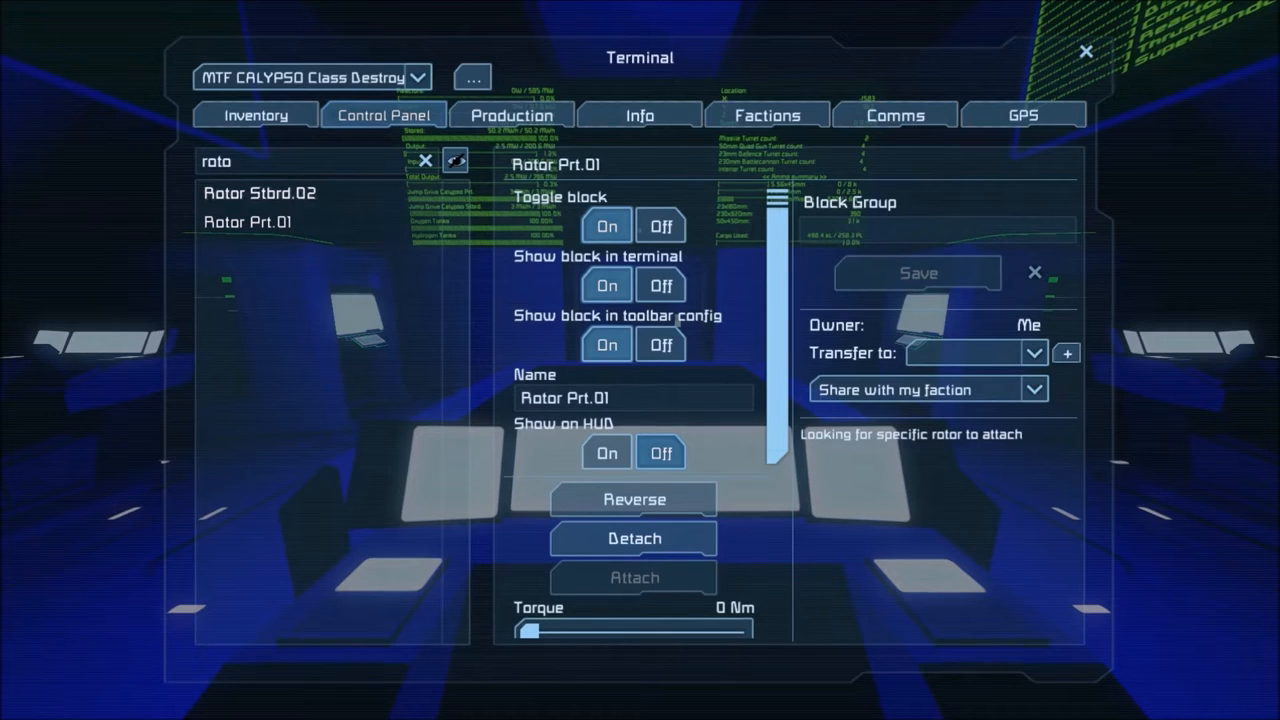
left_click(258, 192)
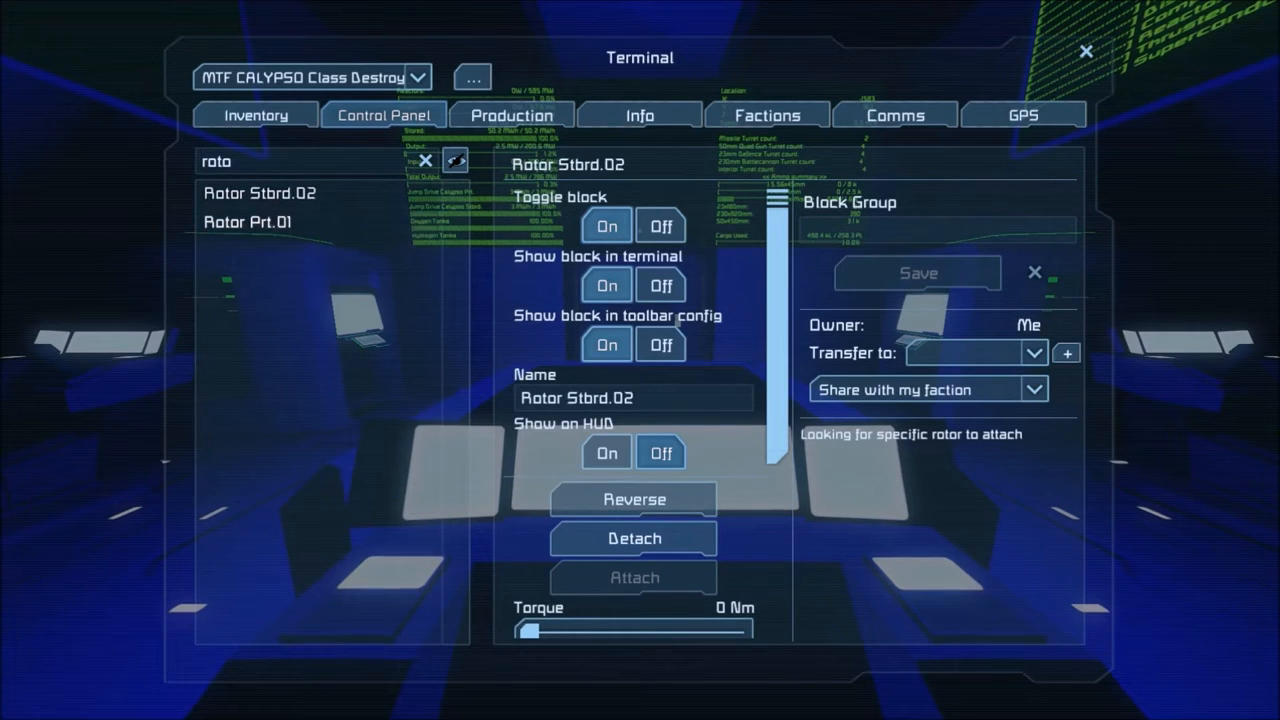
left_click(246, 220)
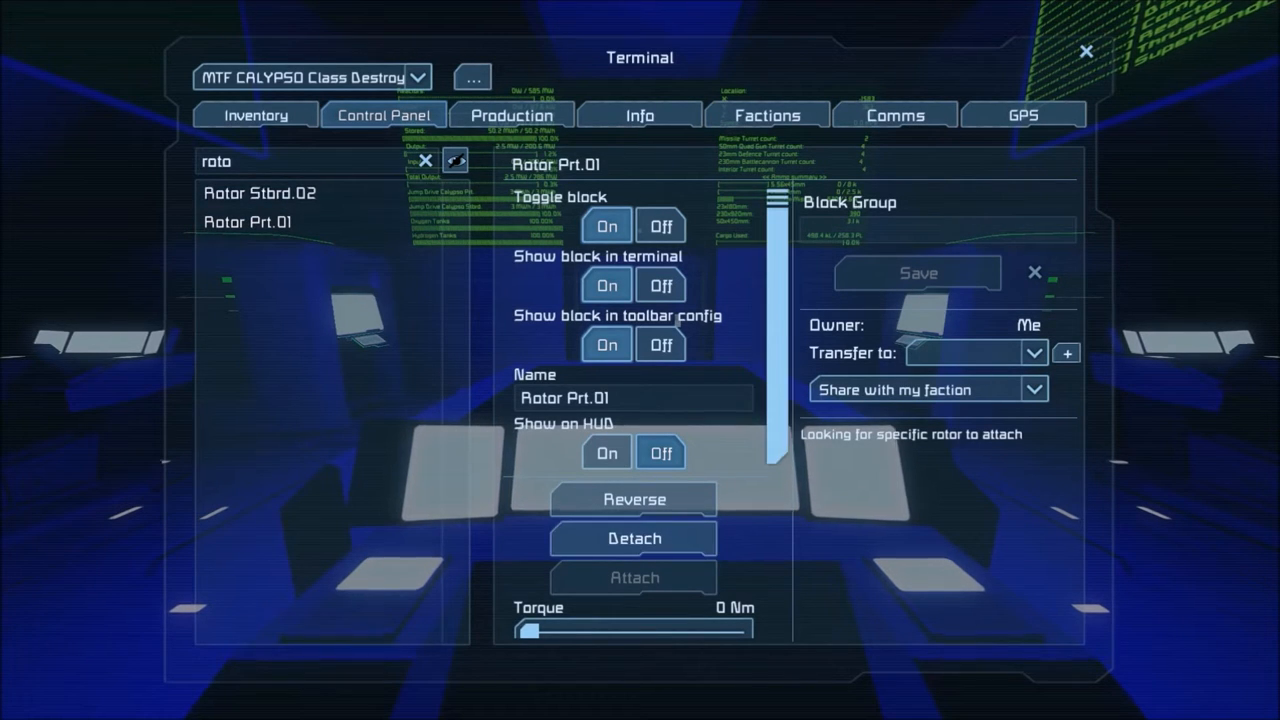
left_click(260, 192)
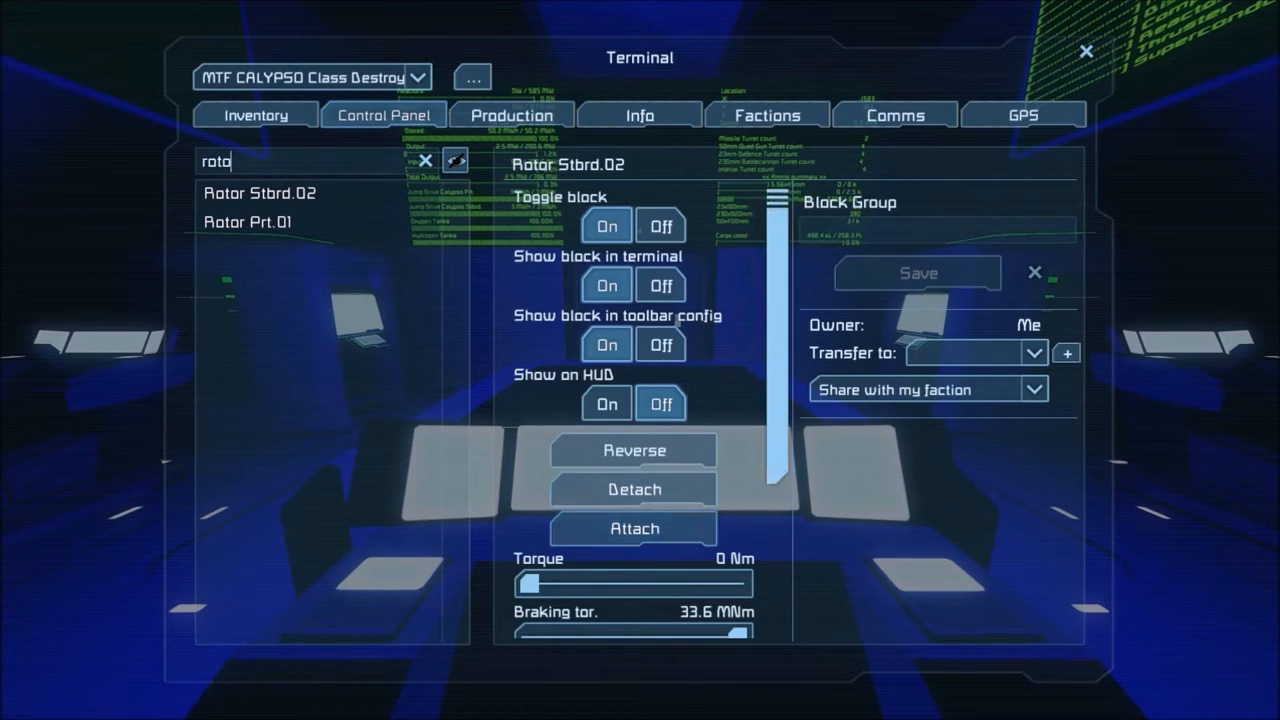
Filter the block list with 'lan' and select one of the Landing Gears.
type("landi")
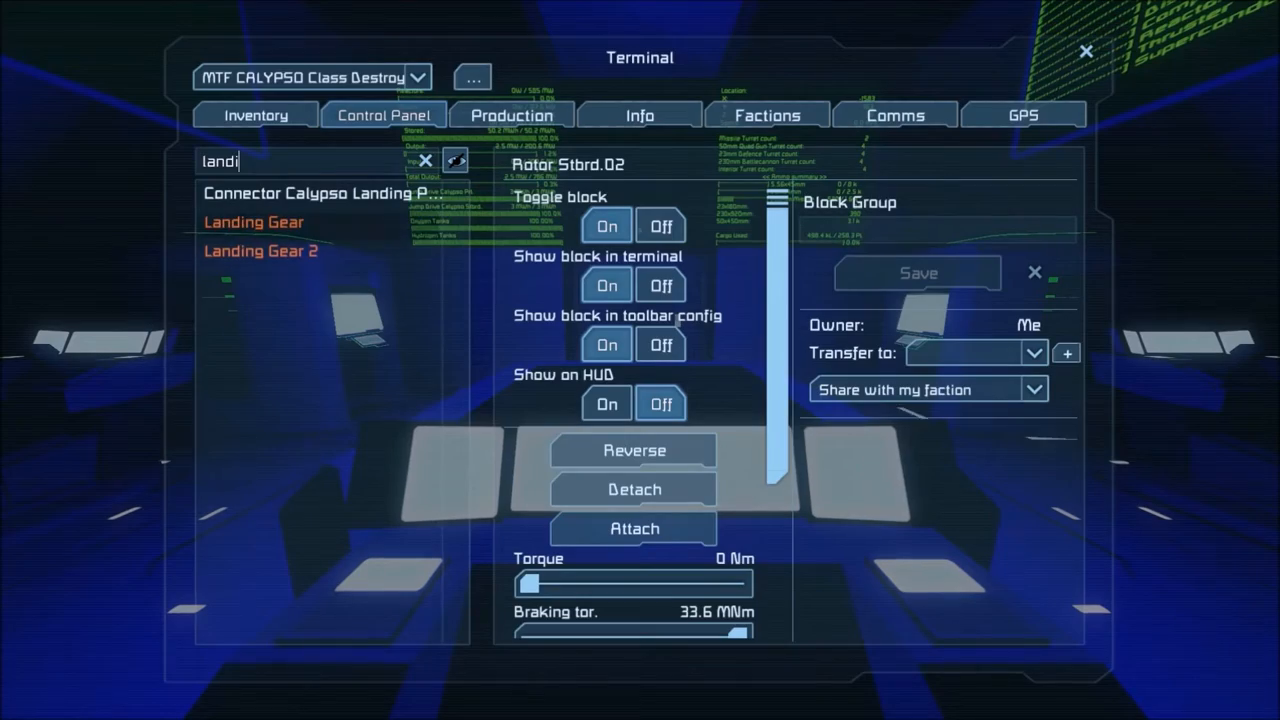
left_click(1086, 52)
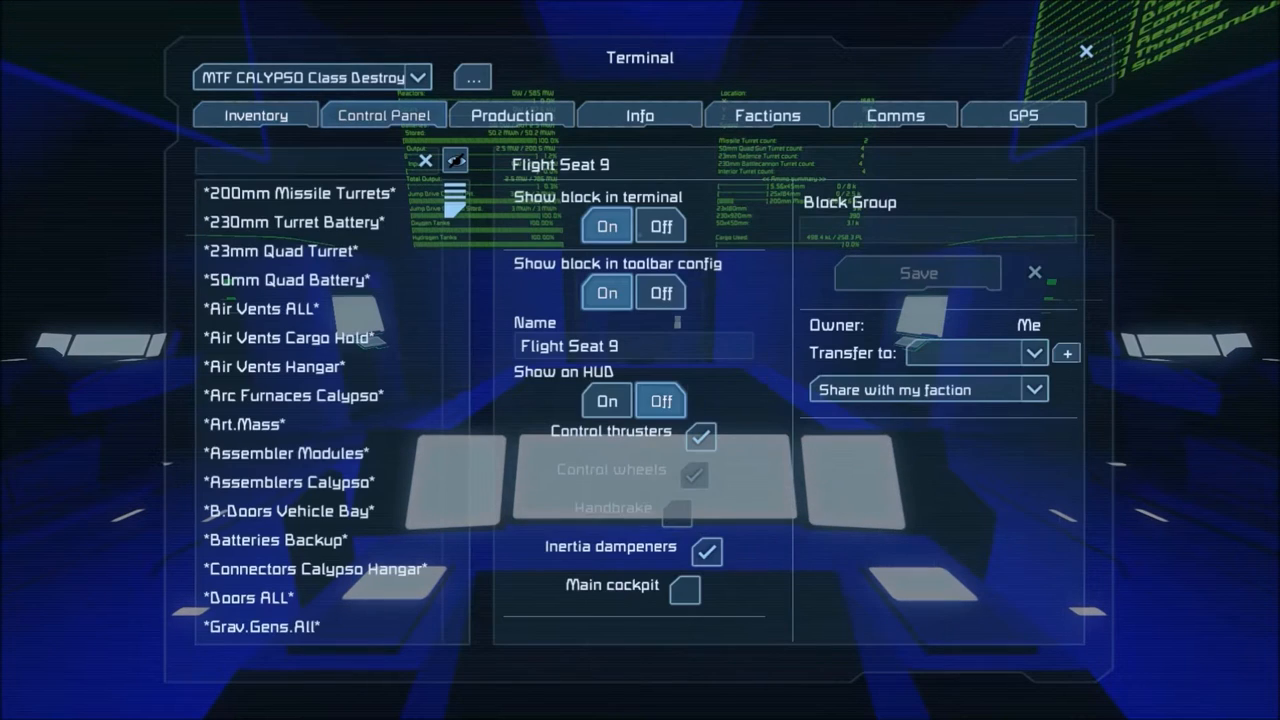
Set Rotor Prt.01 and Rotor Stbrd.02 to attach to any rotor.
type("roto")
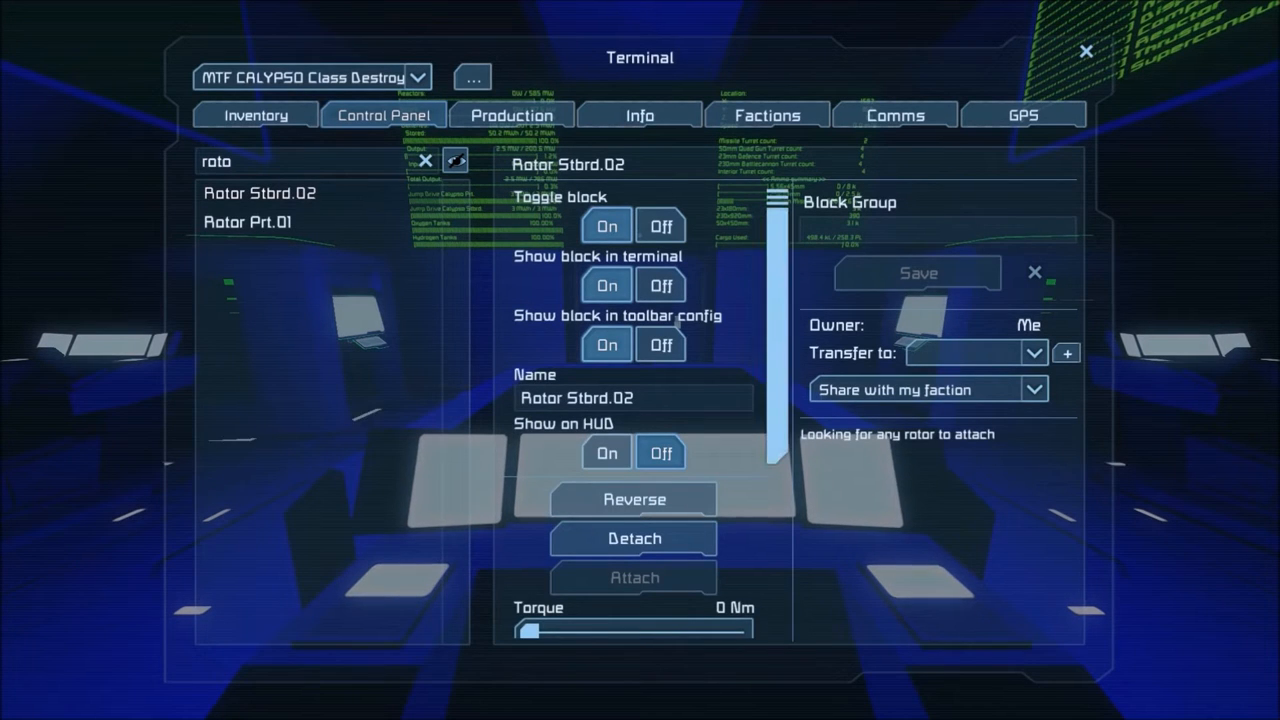
left_click(246, 220)
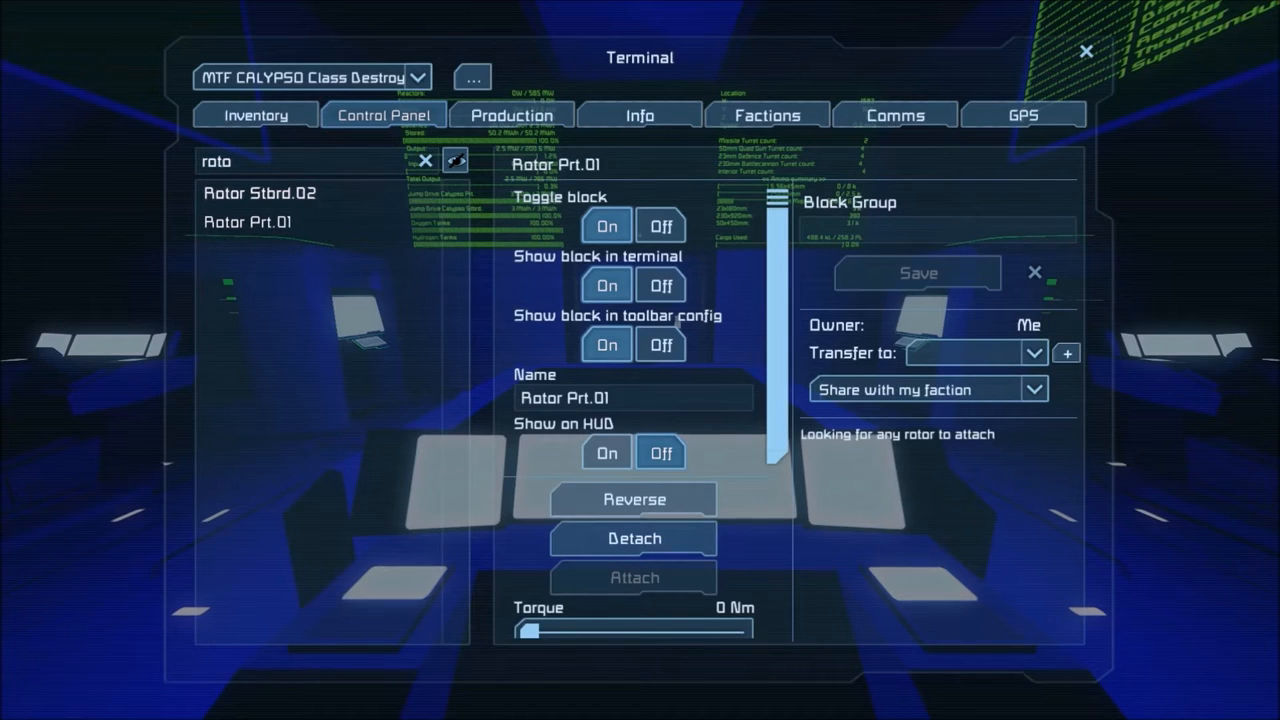
left_click(260, 192)
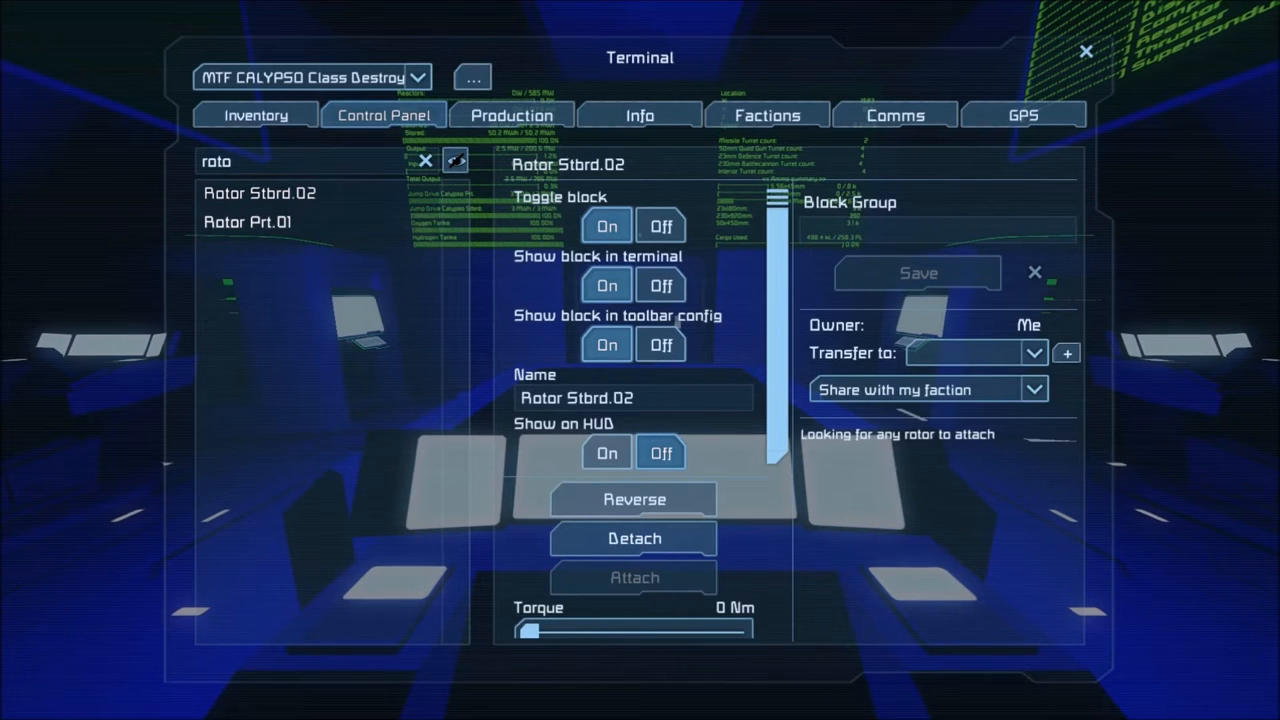
left_click(248, 220)
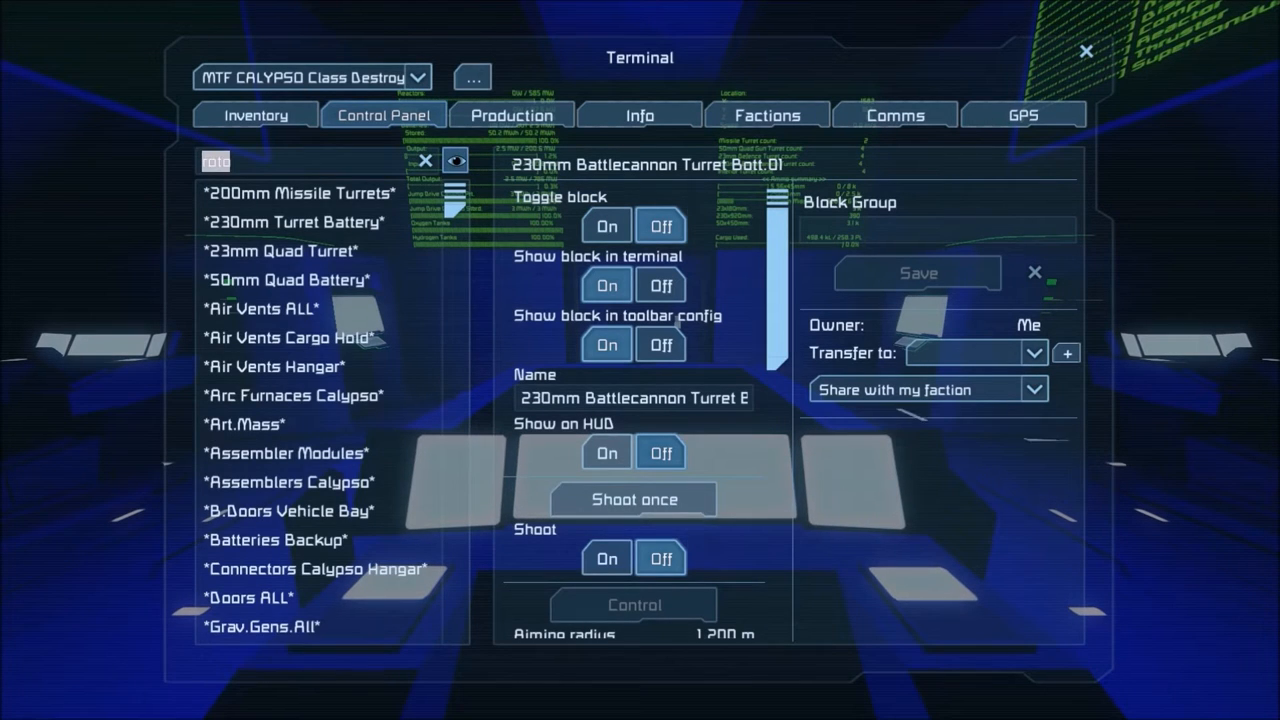
Filter the block list for 'timer mi' and select a Timer Block Missile.
type("timer mi")
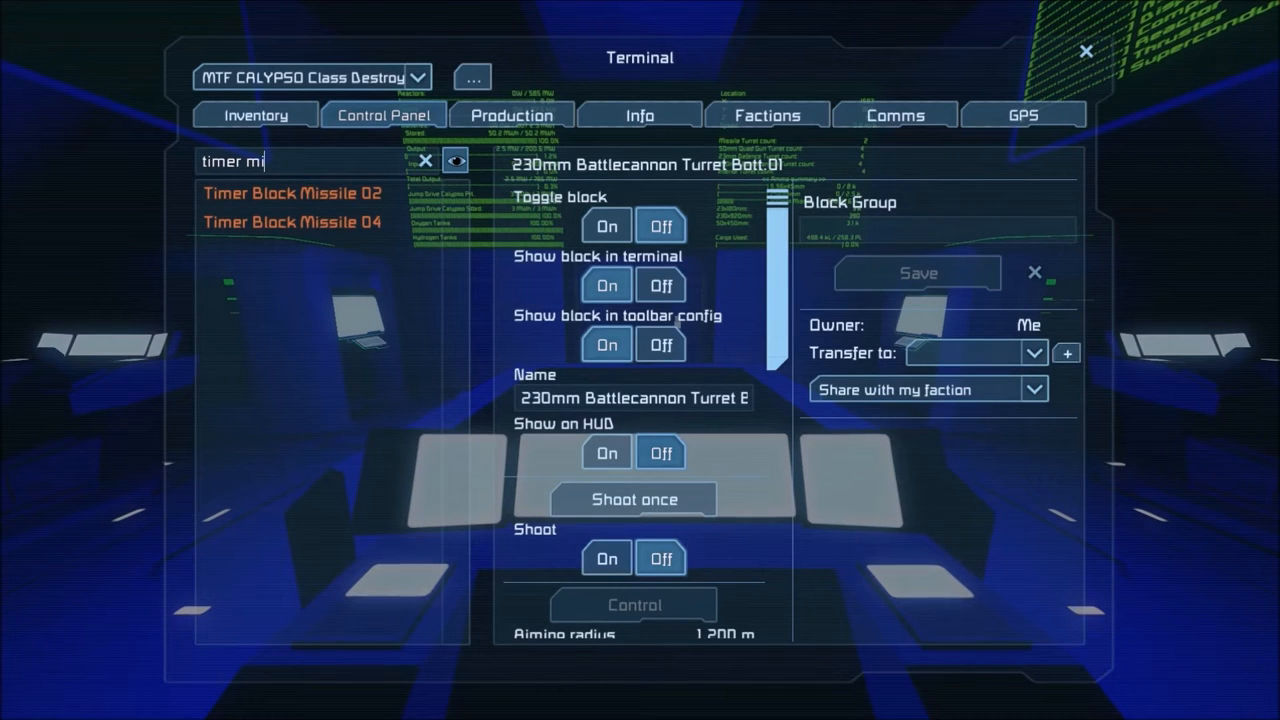
left_click(1086, 52)
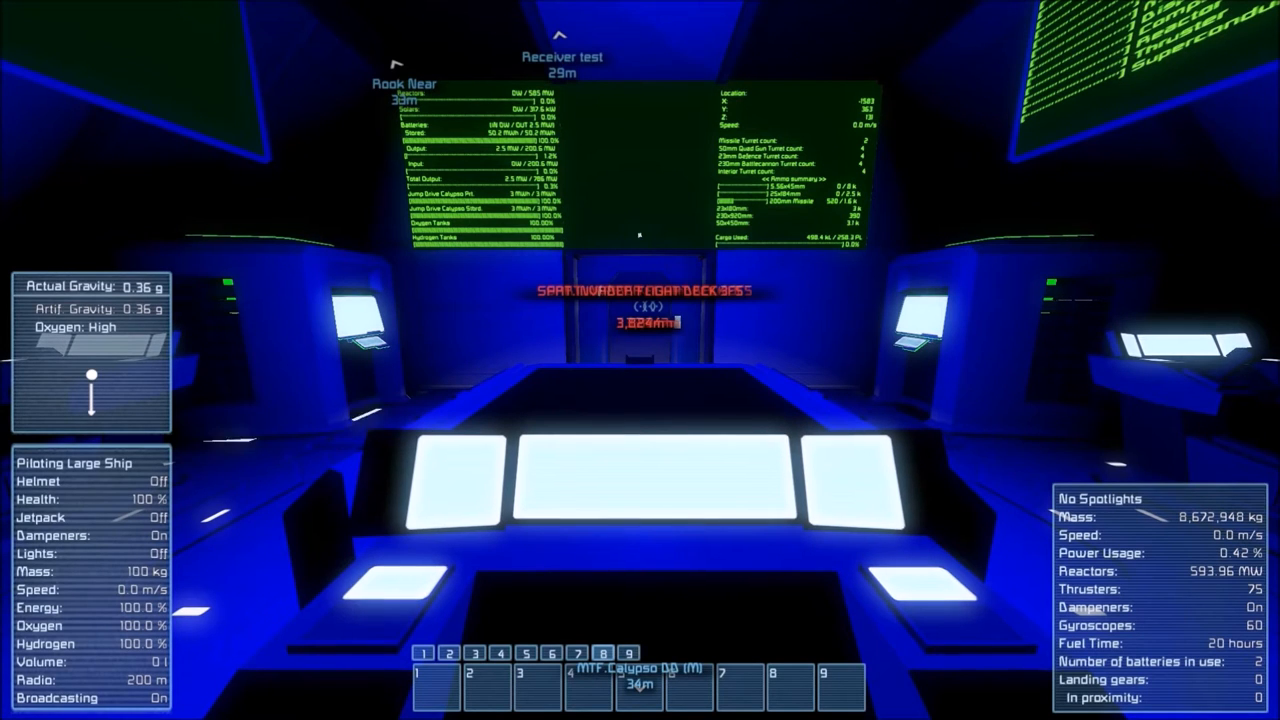
Assign the two Timer Block Missiles to toolbar slots 2 and 4 via Toolbar Config.
key("g")
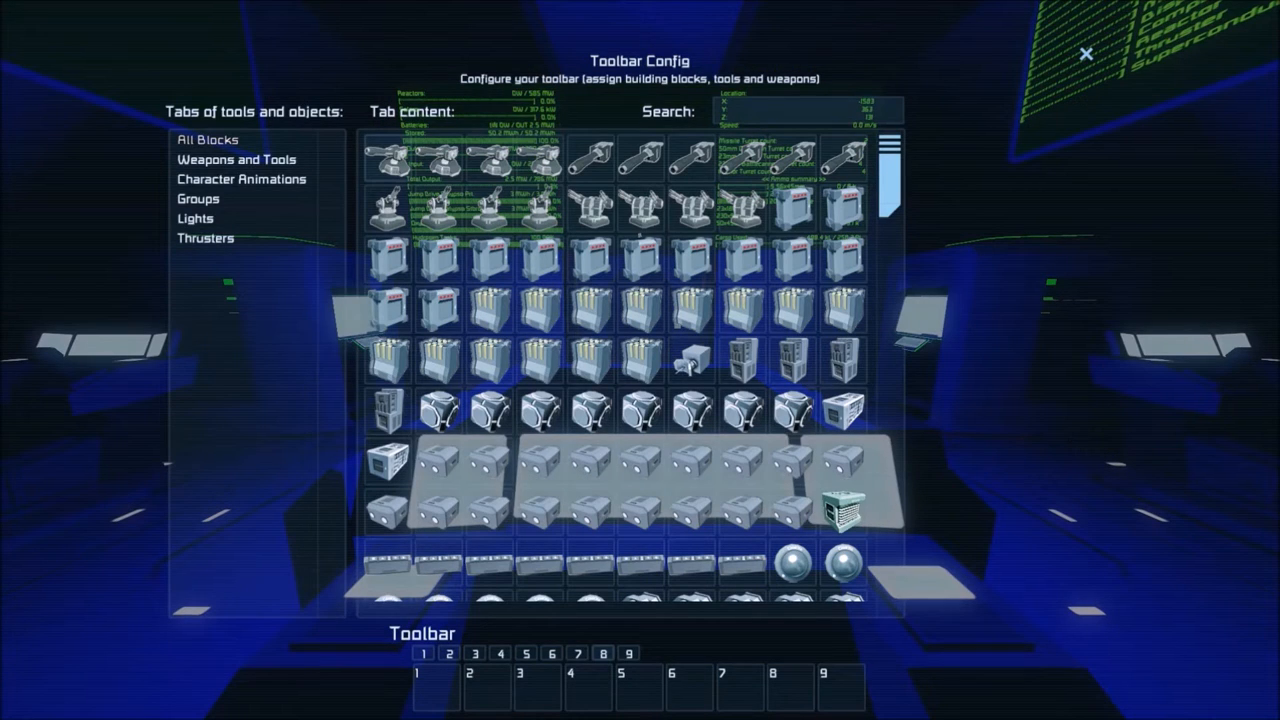
type("timer mis")
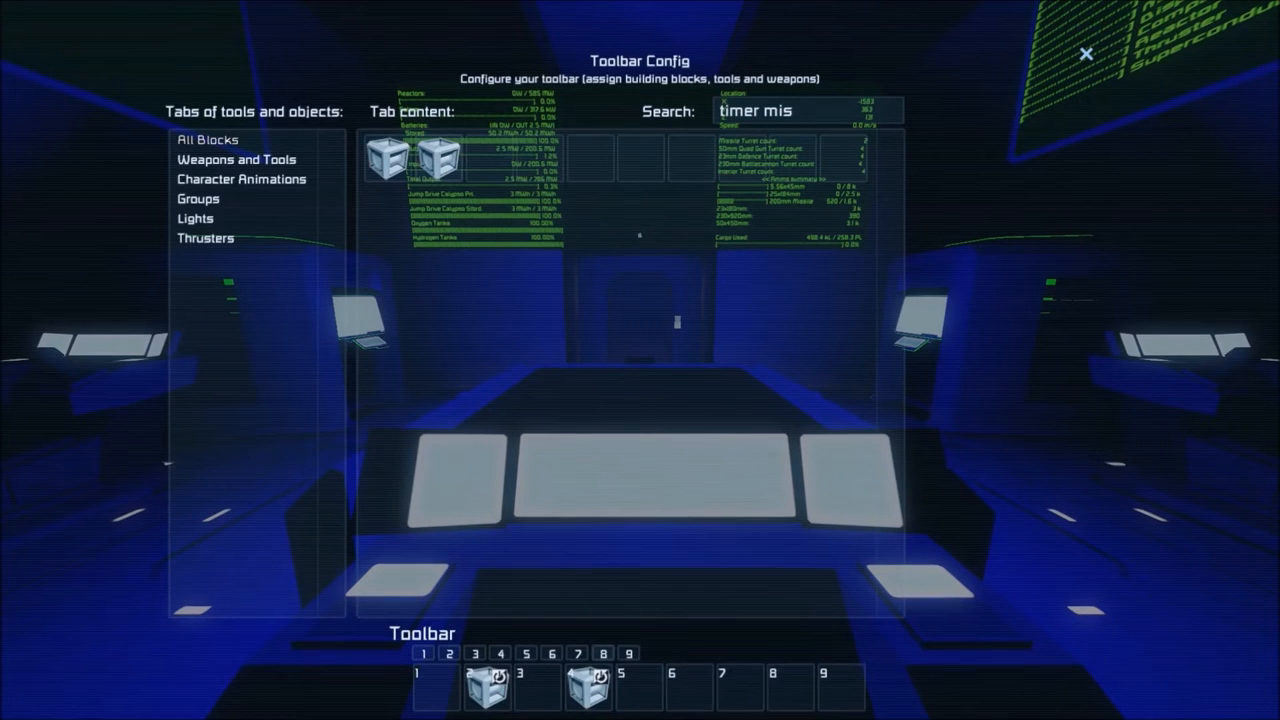
left_click(1086, 54)
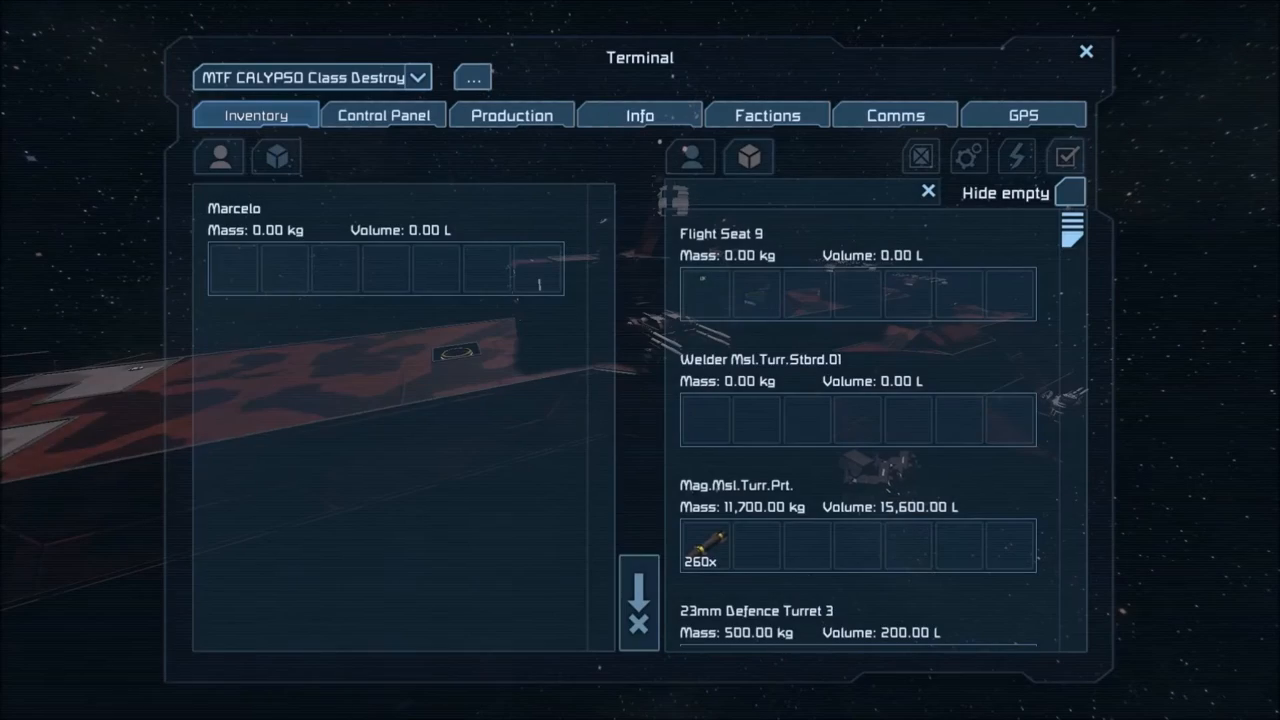
Review Timer Block Missile 04's settings in the Control Panel, then return to the ship exterior.
left_click(384, 114)
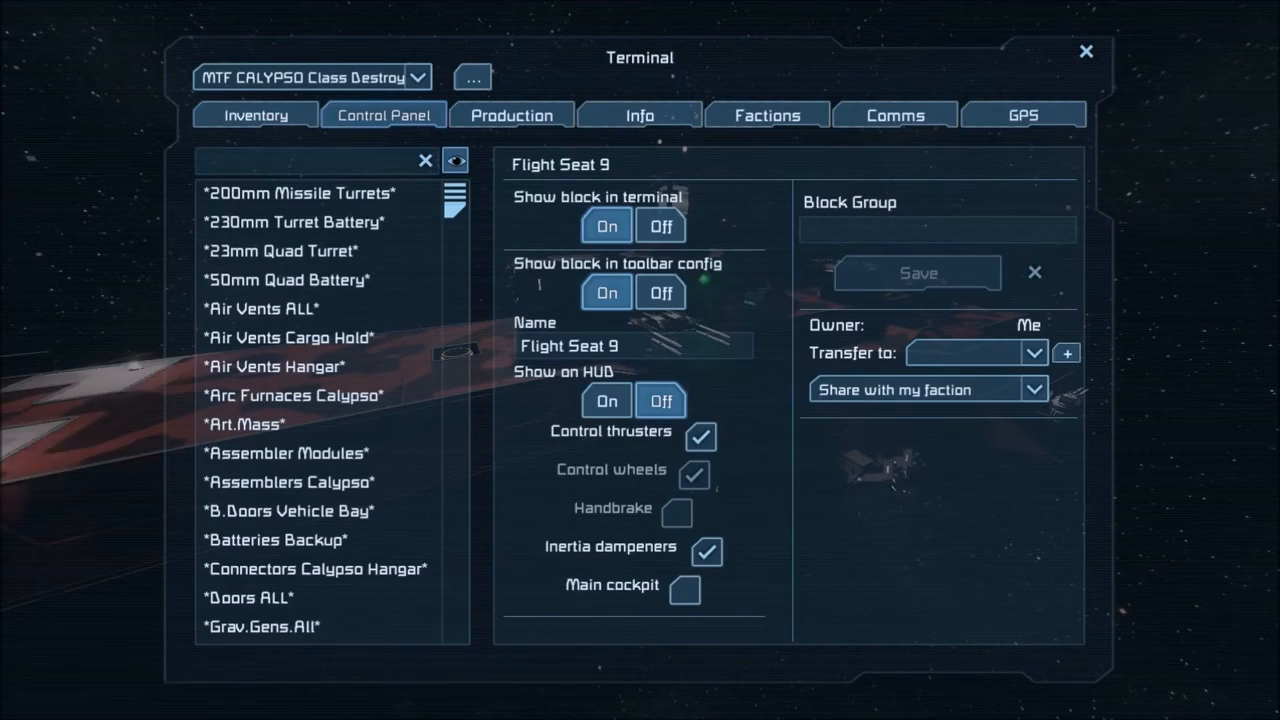
type("timer mis")
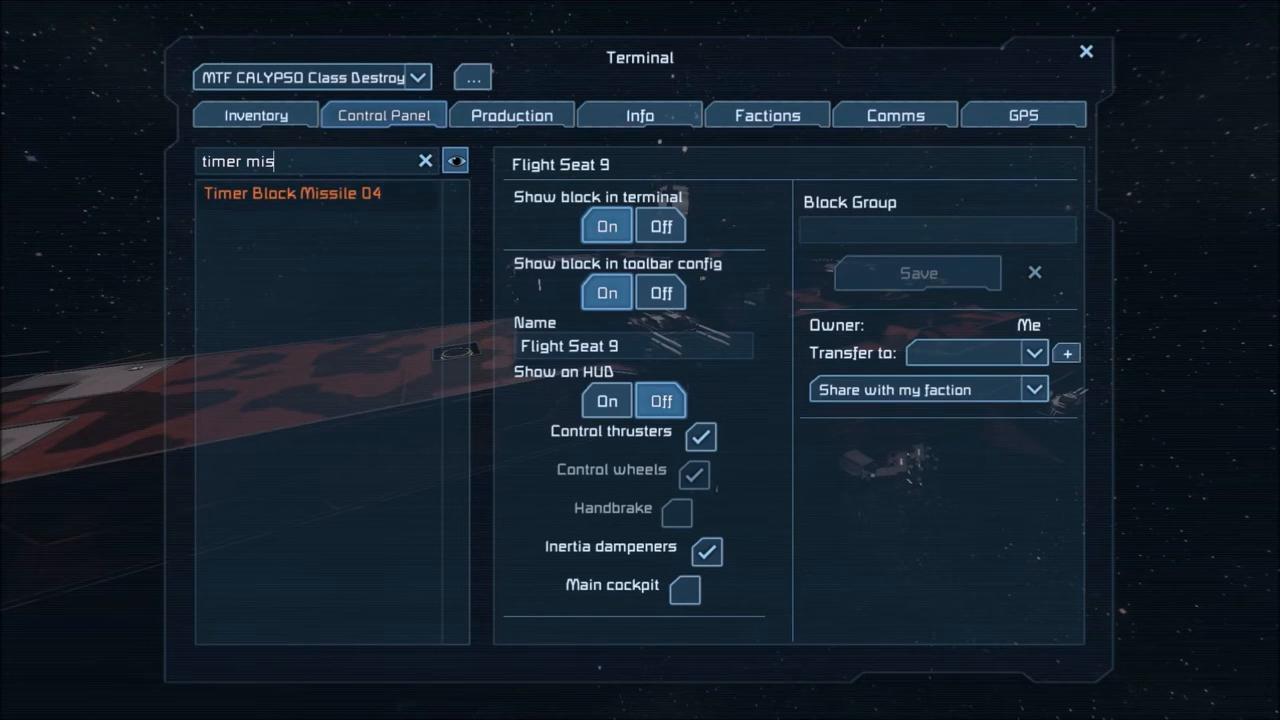
left_click(292, 192)
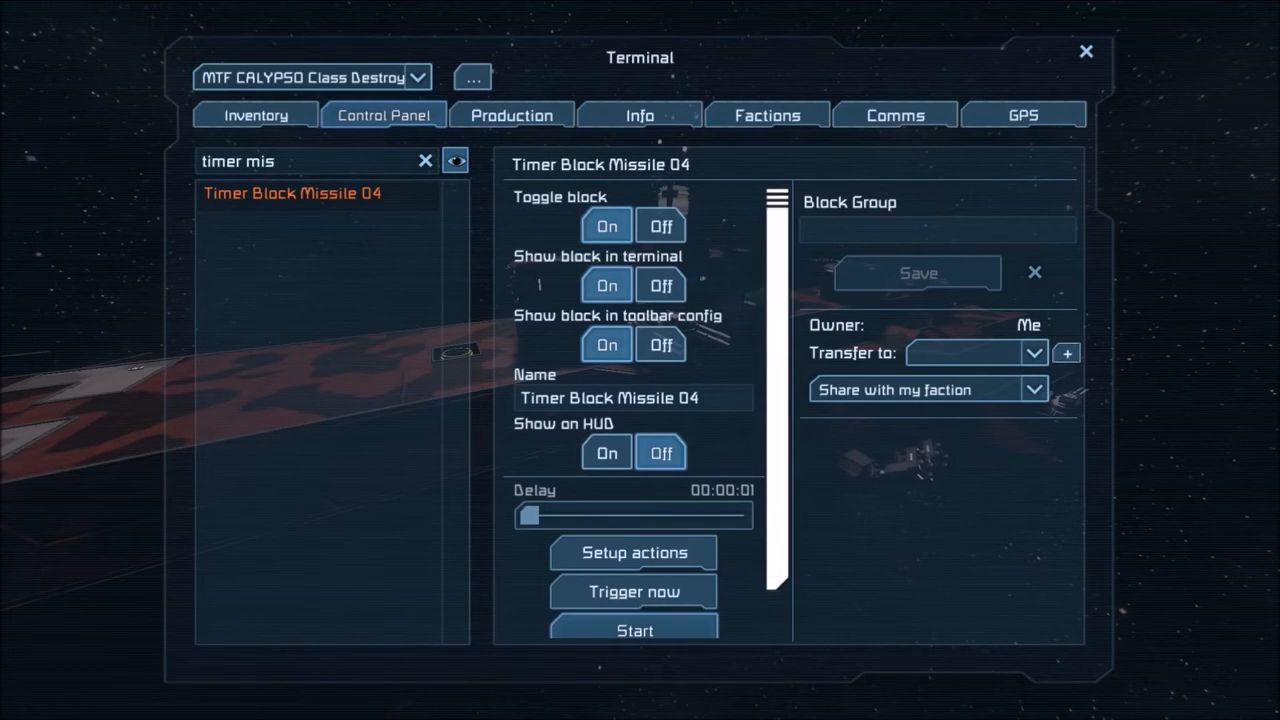
left_click(1086, 52)
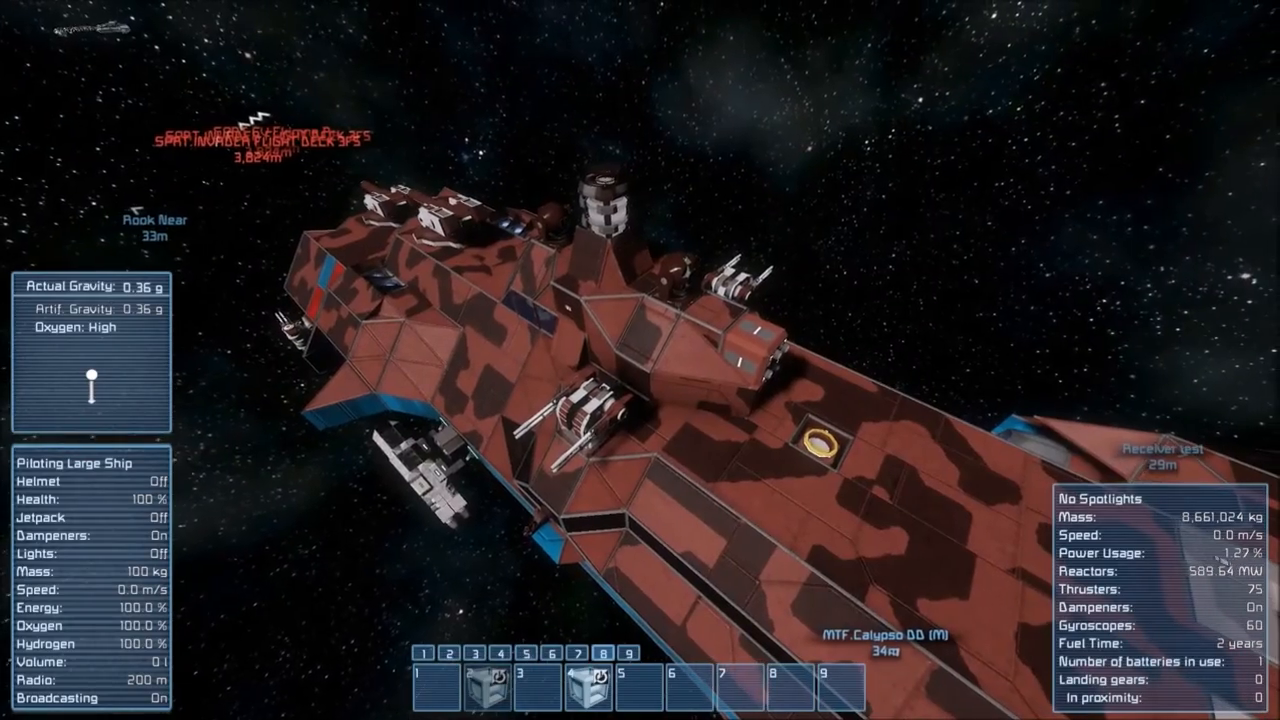